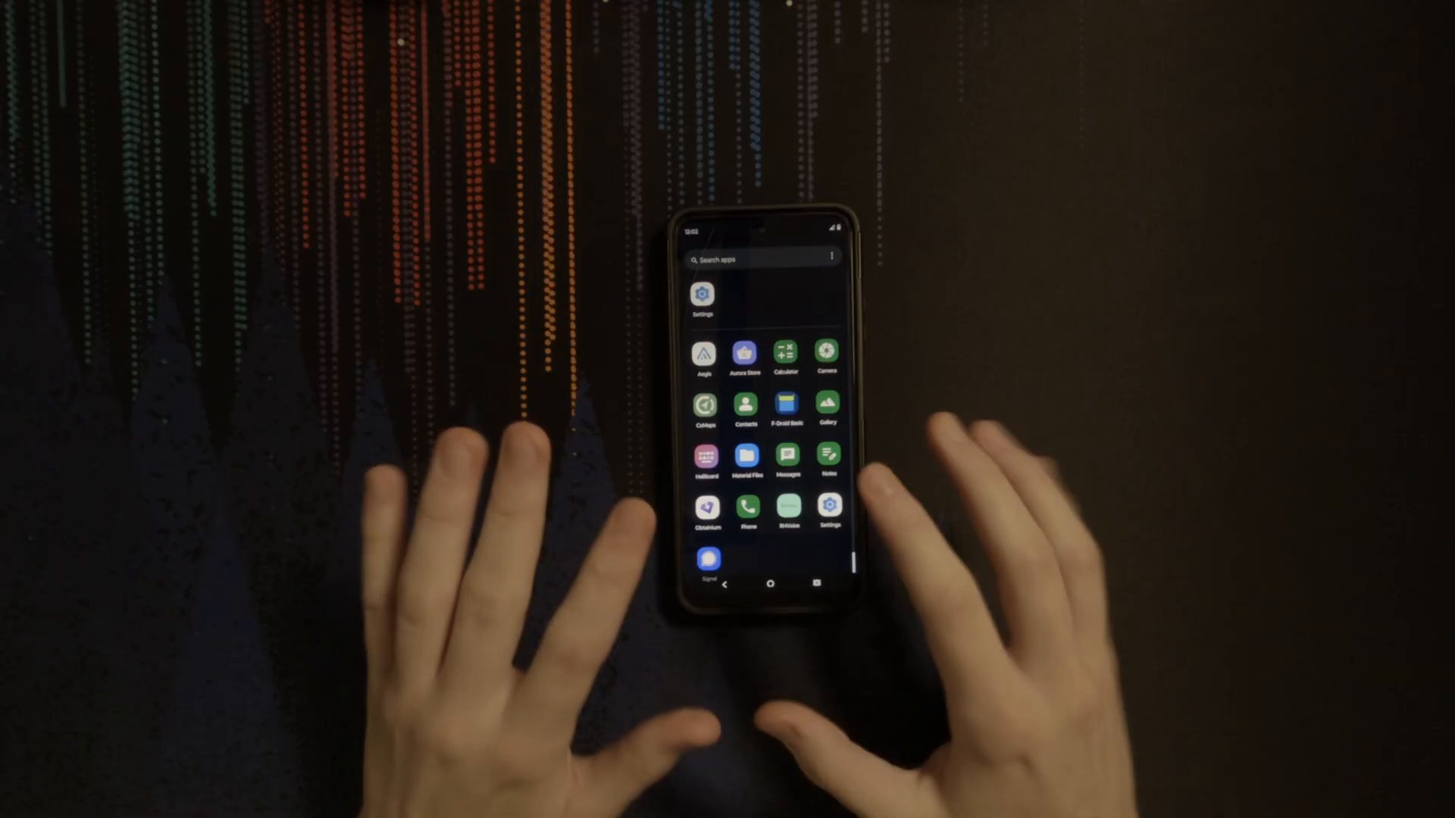
mouse_move(603, 427)
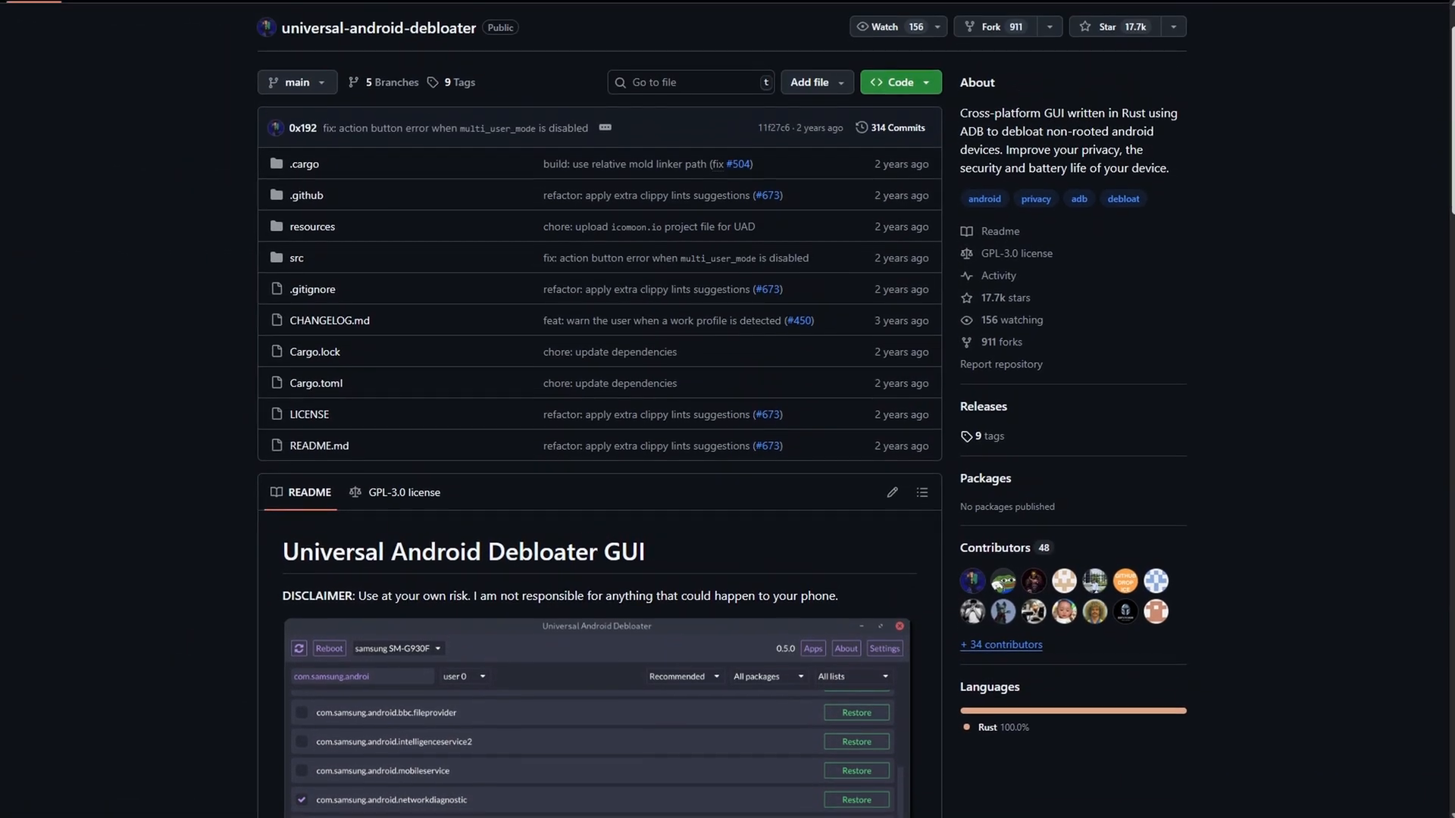
Review the listed apps and confirm the 'Change 14 apps' dialog with Install 14 apps on.
scroll(down, 3)
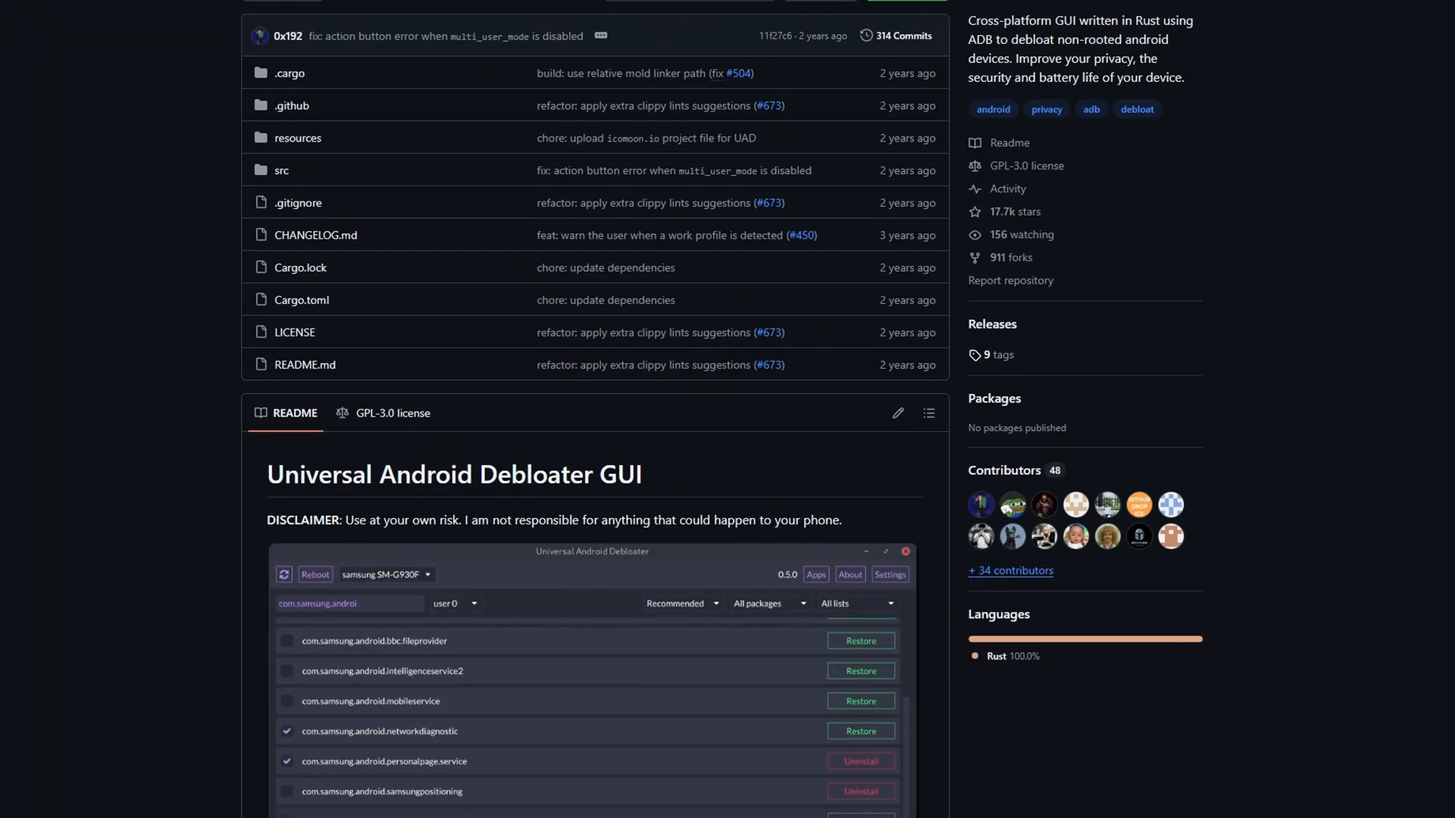
scroll(down, 3)
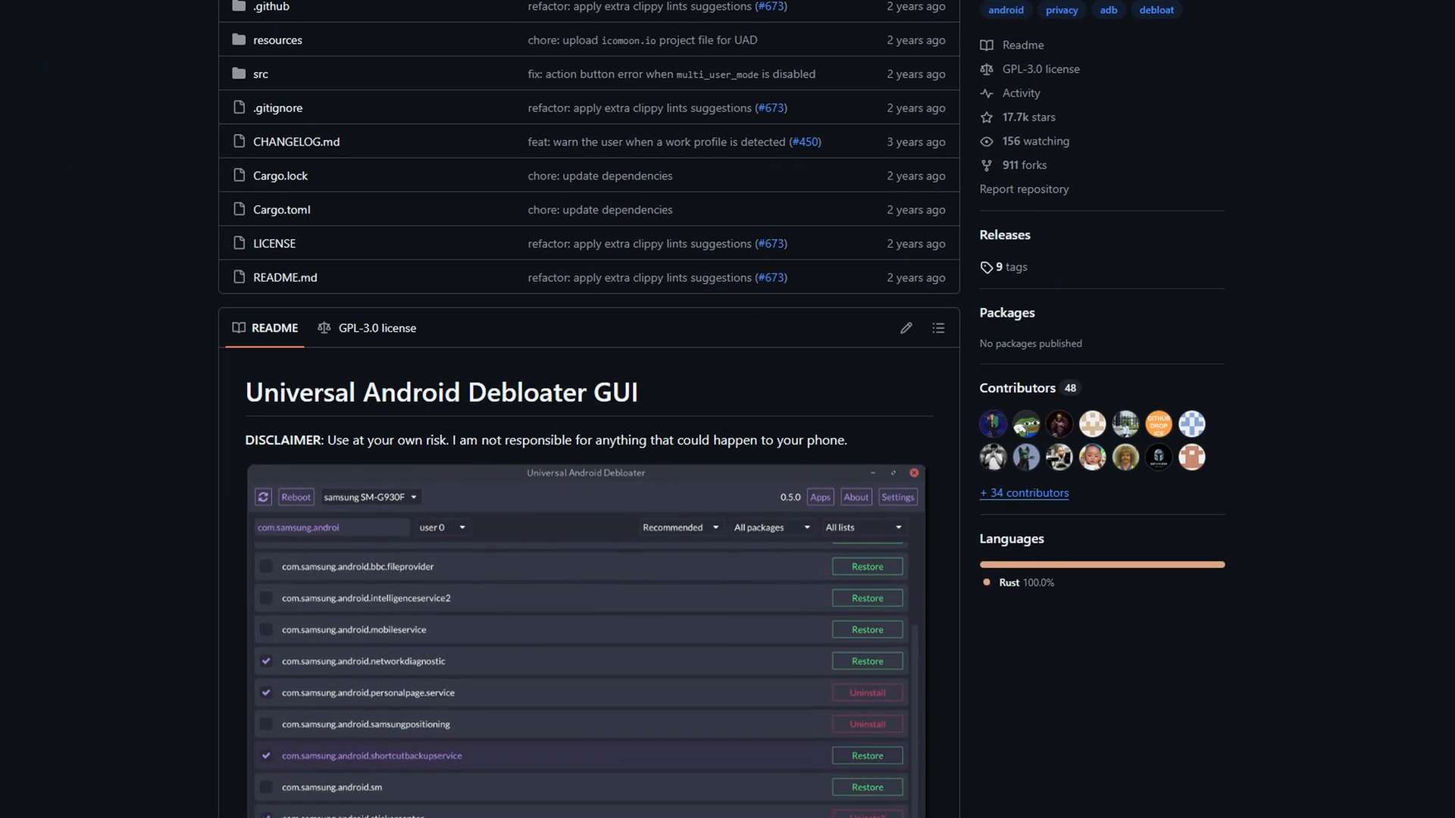
scroll(down, 3)
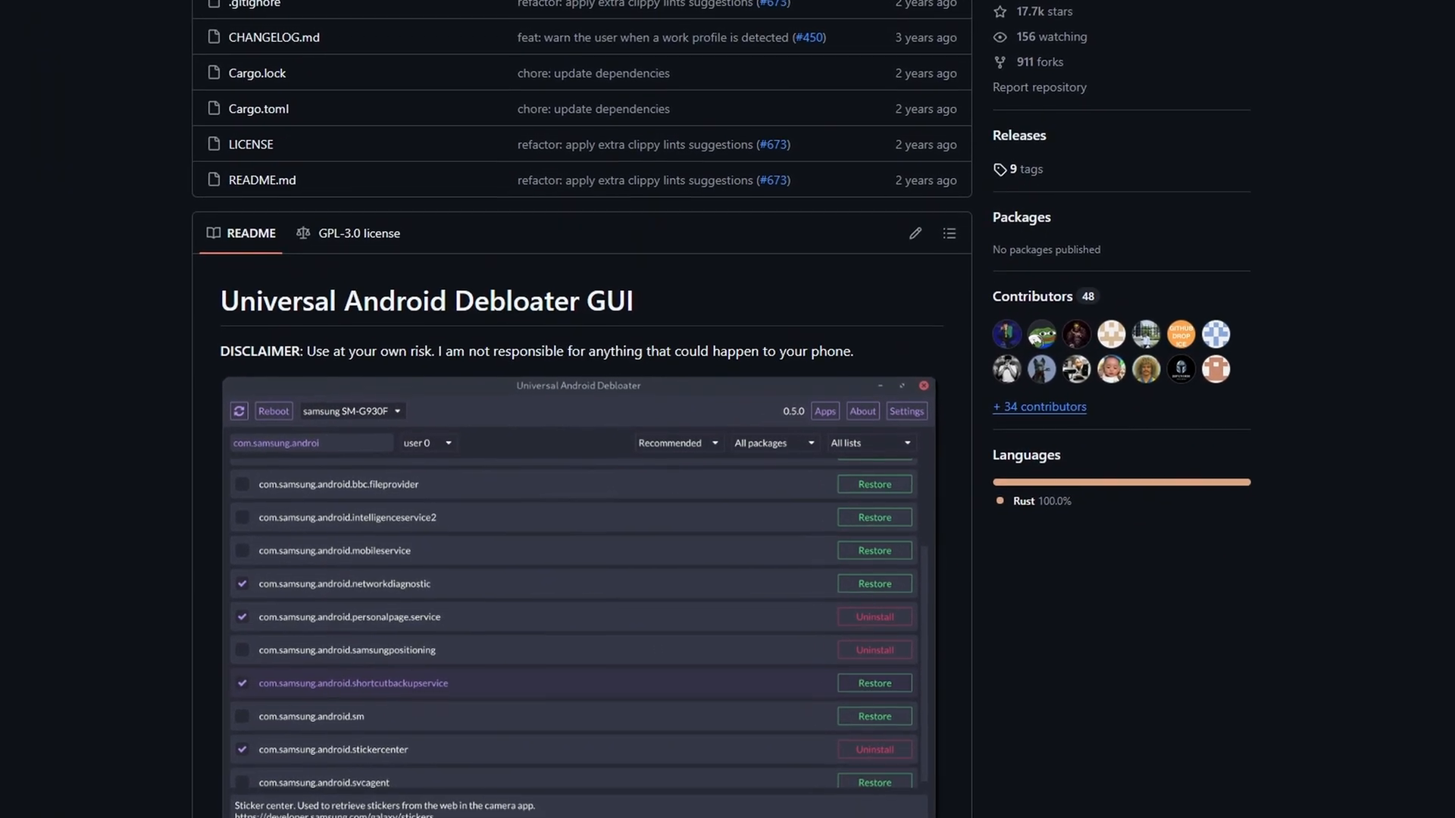
scroll(down, 3)
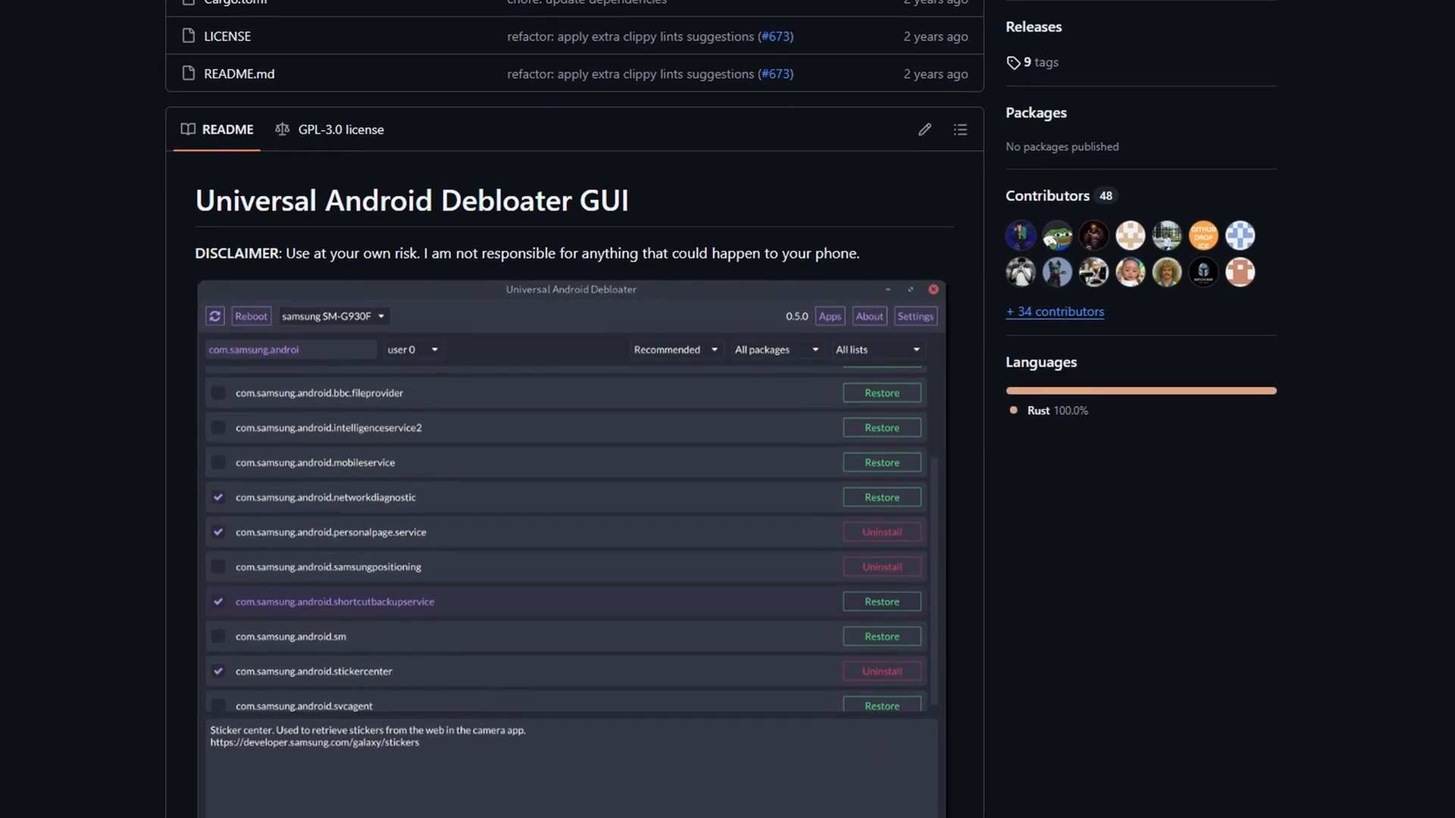
scroll(down, 3)
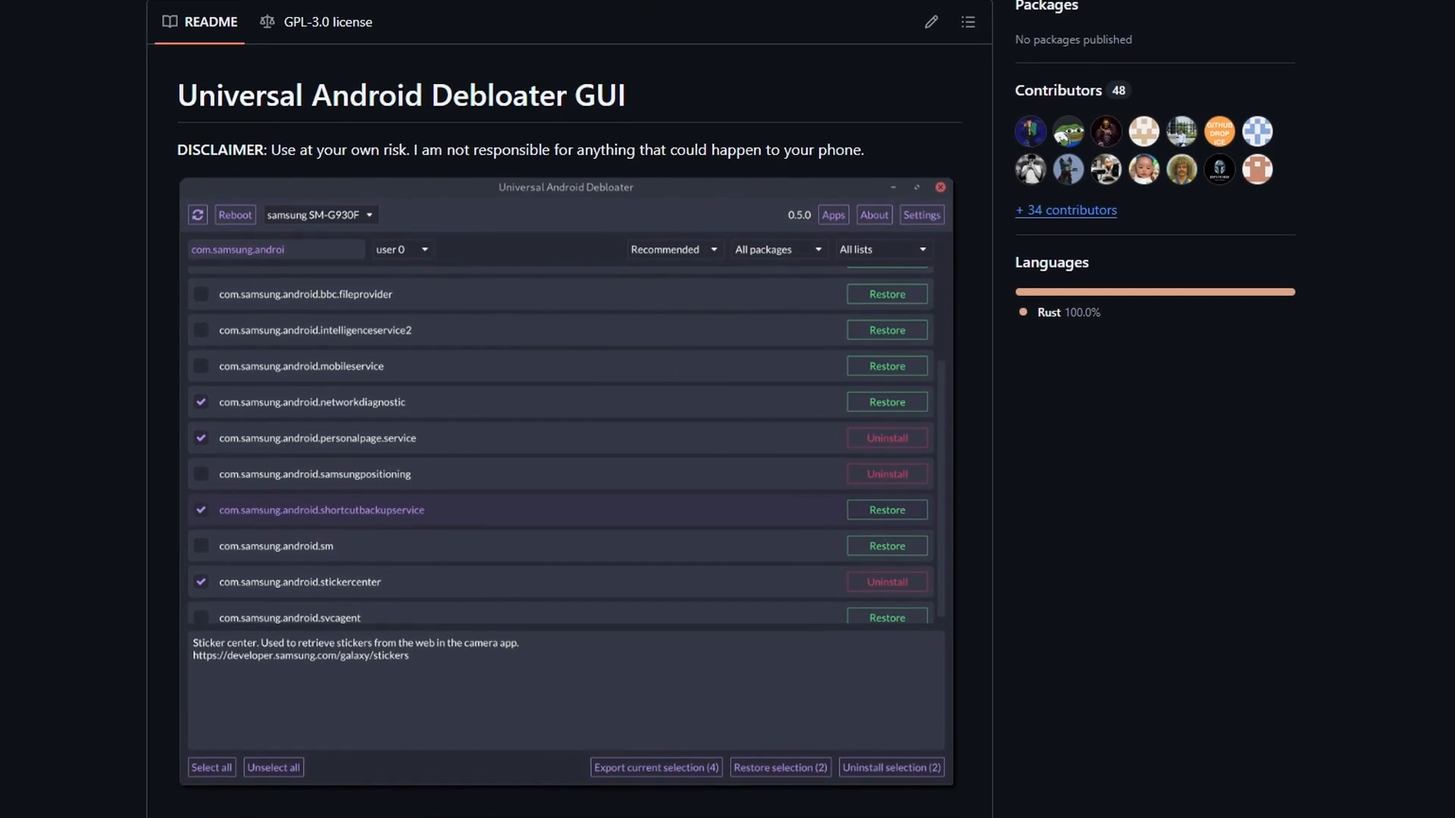
scroll(down, 3)
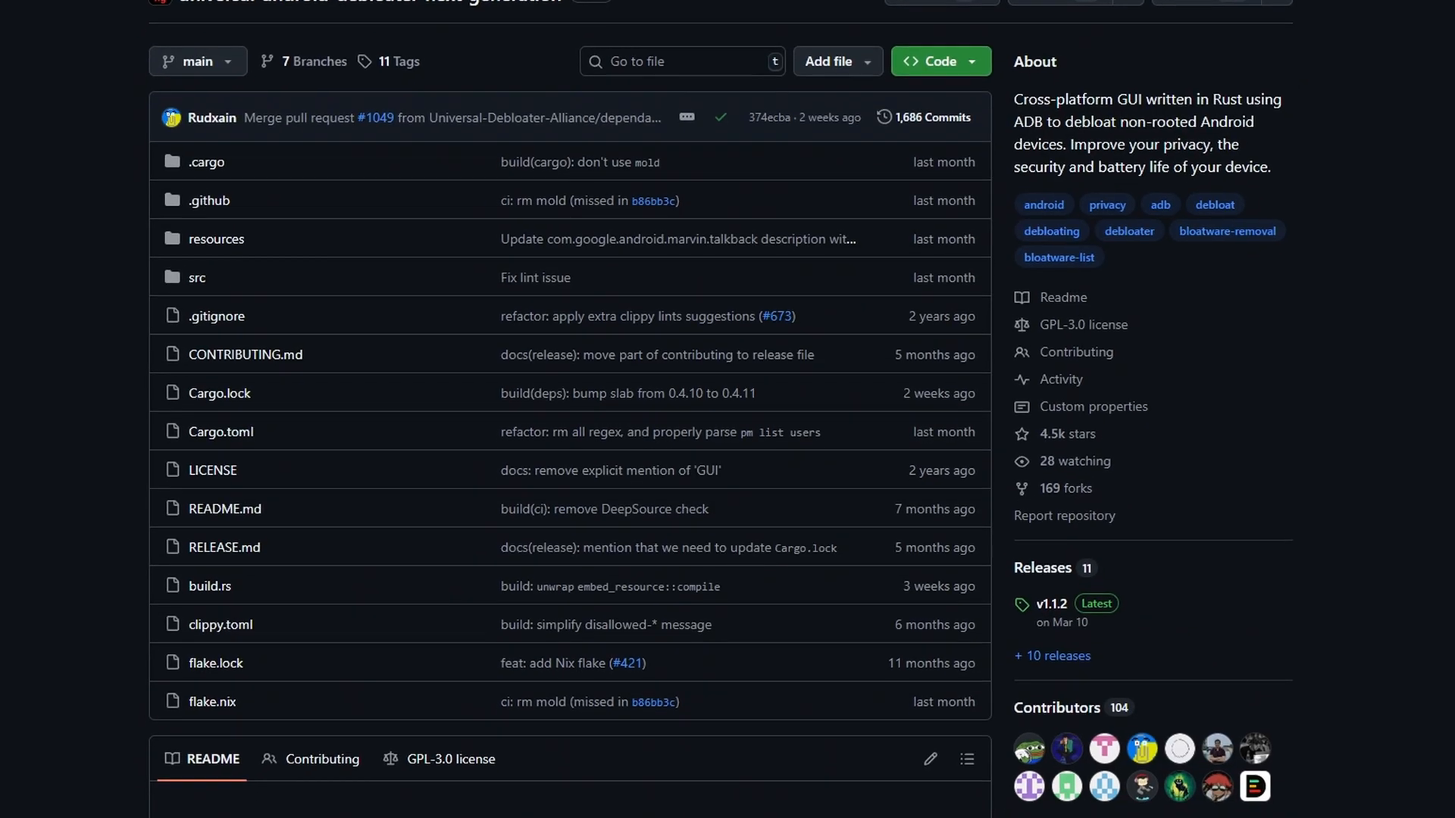
scroll(down, 3)
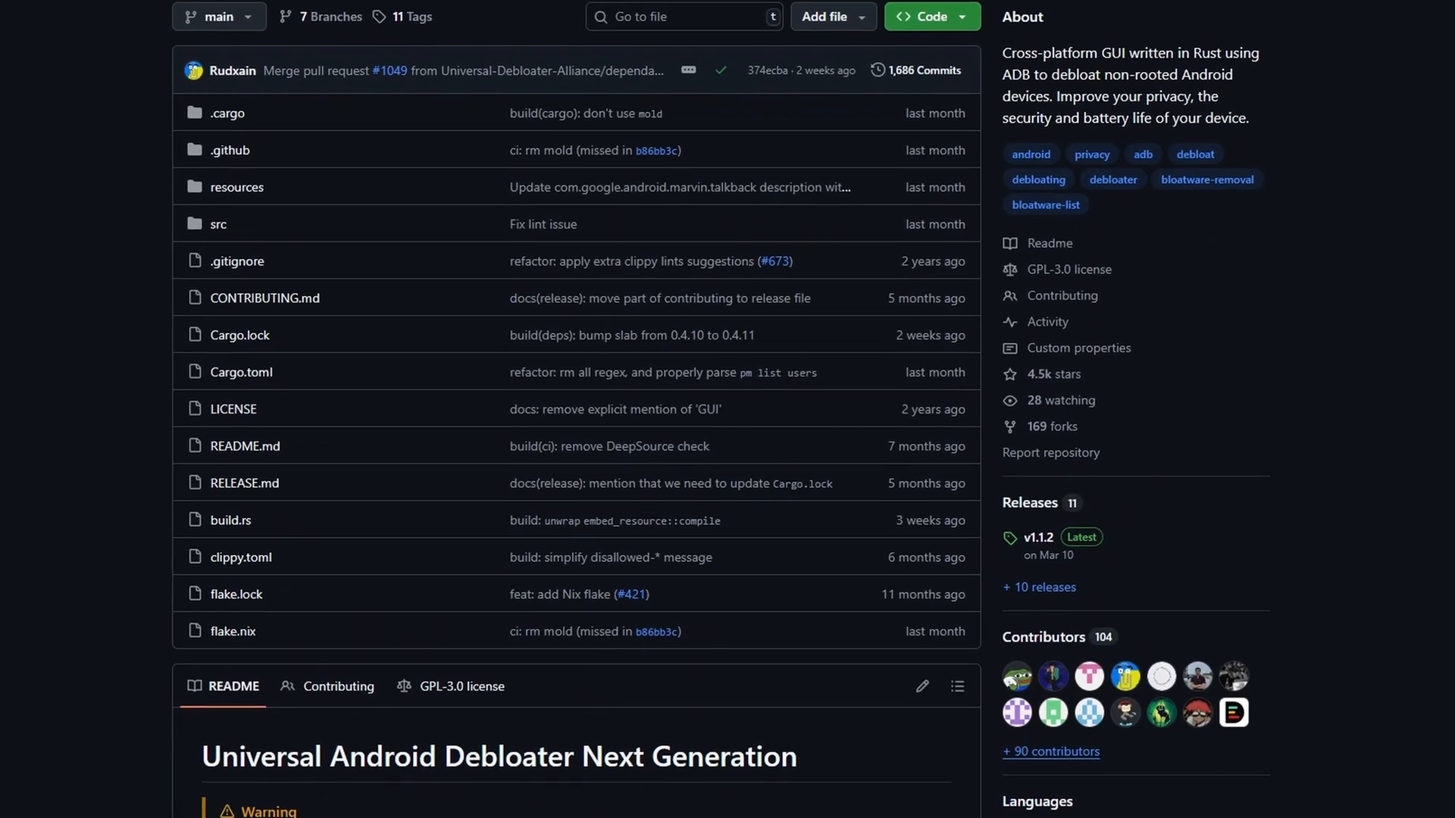
scroll(down, 3)
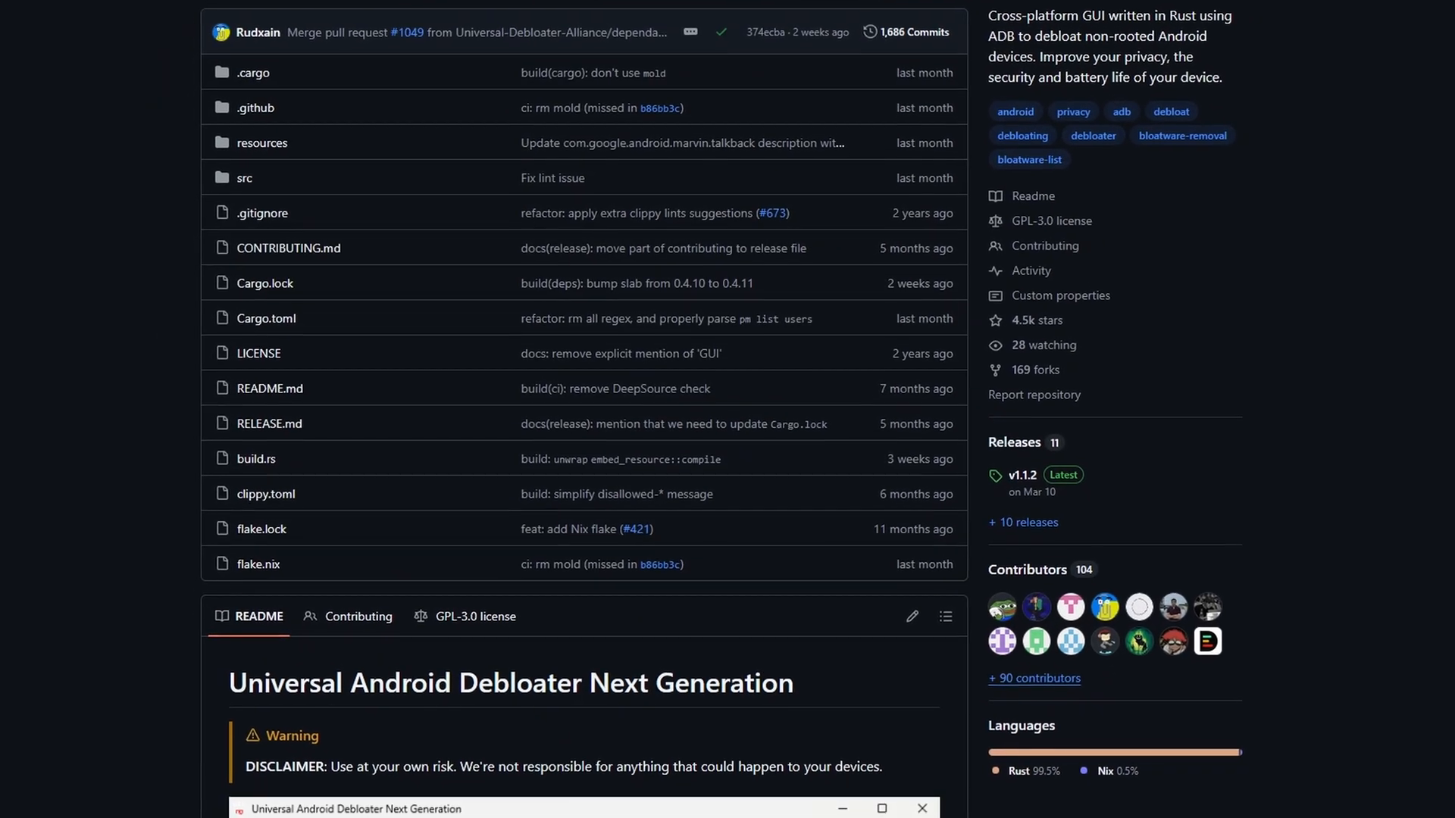
scroll(down, 3)
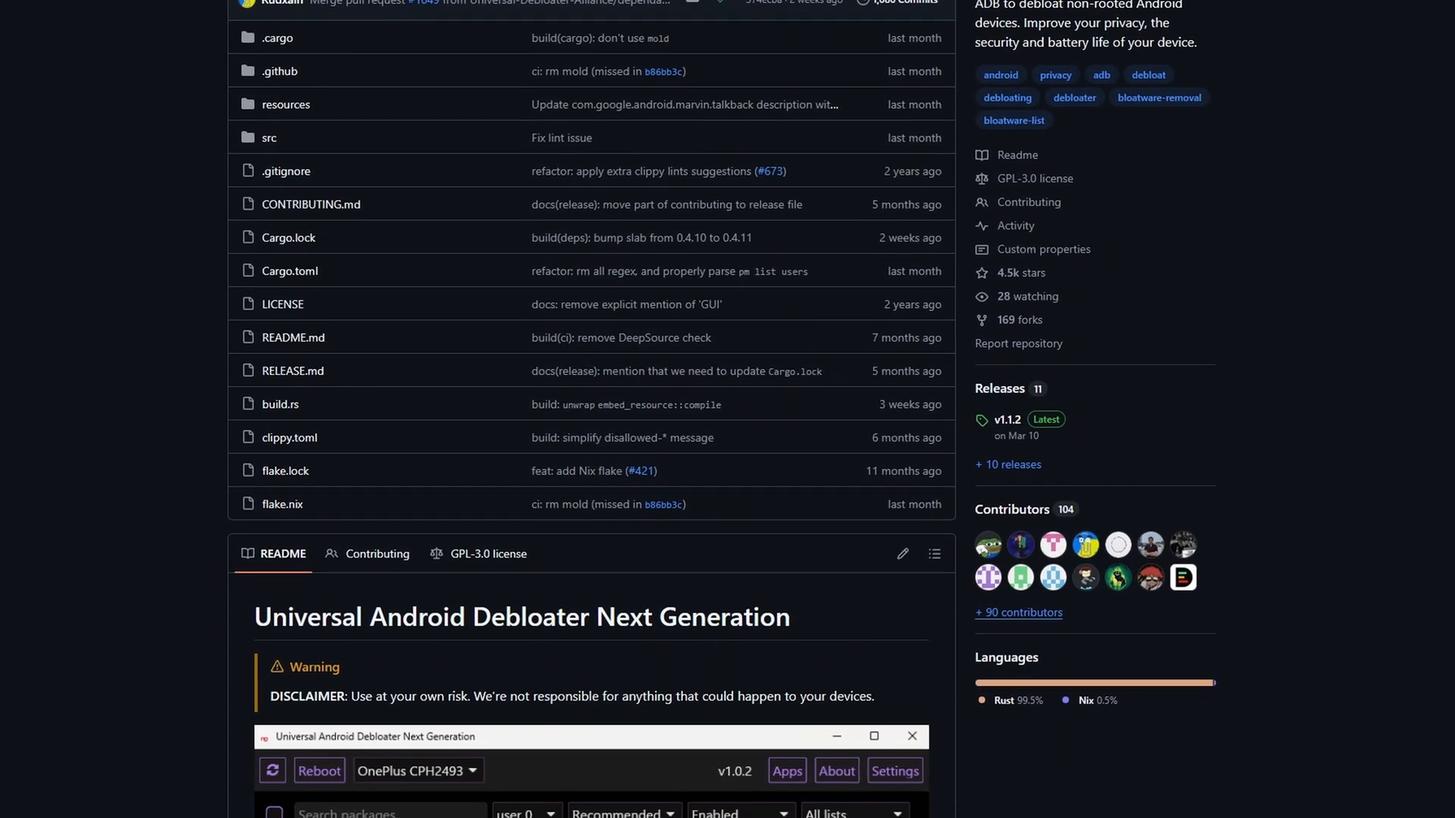
scroll(down, 3)
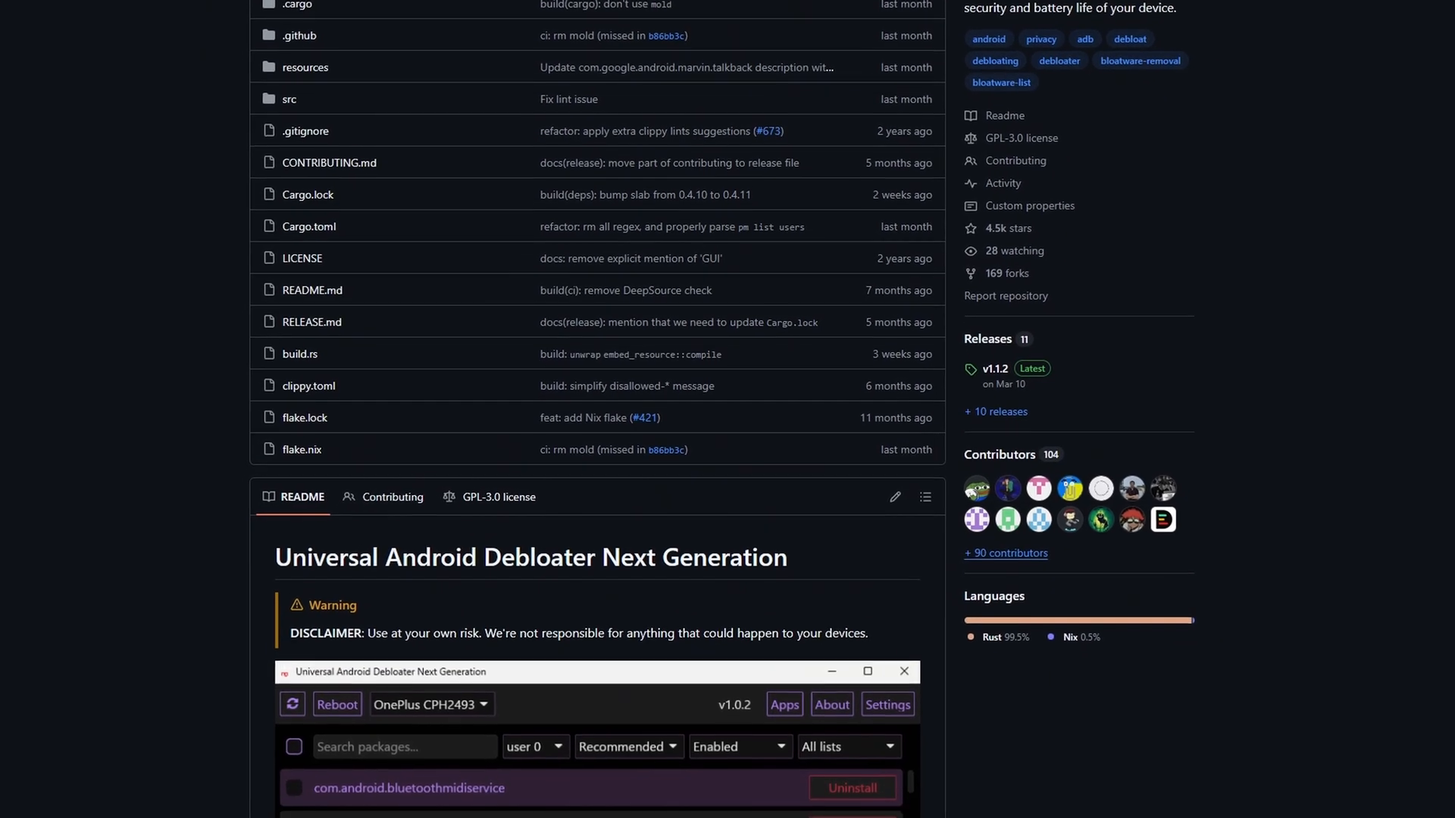
scroll(down, 3)
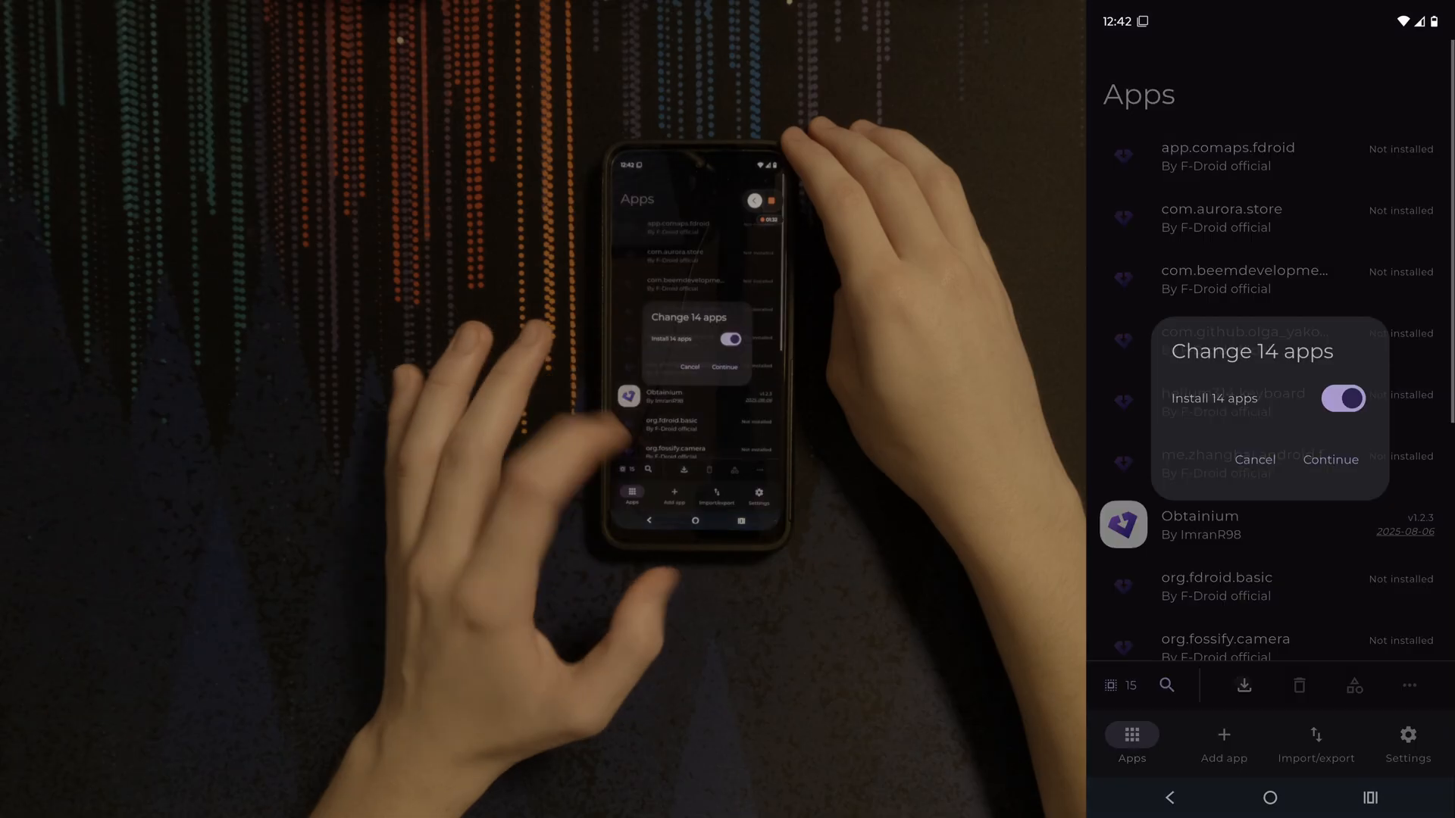
click(1329, 459)
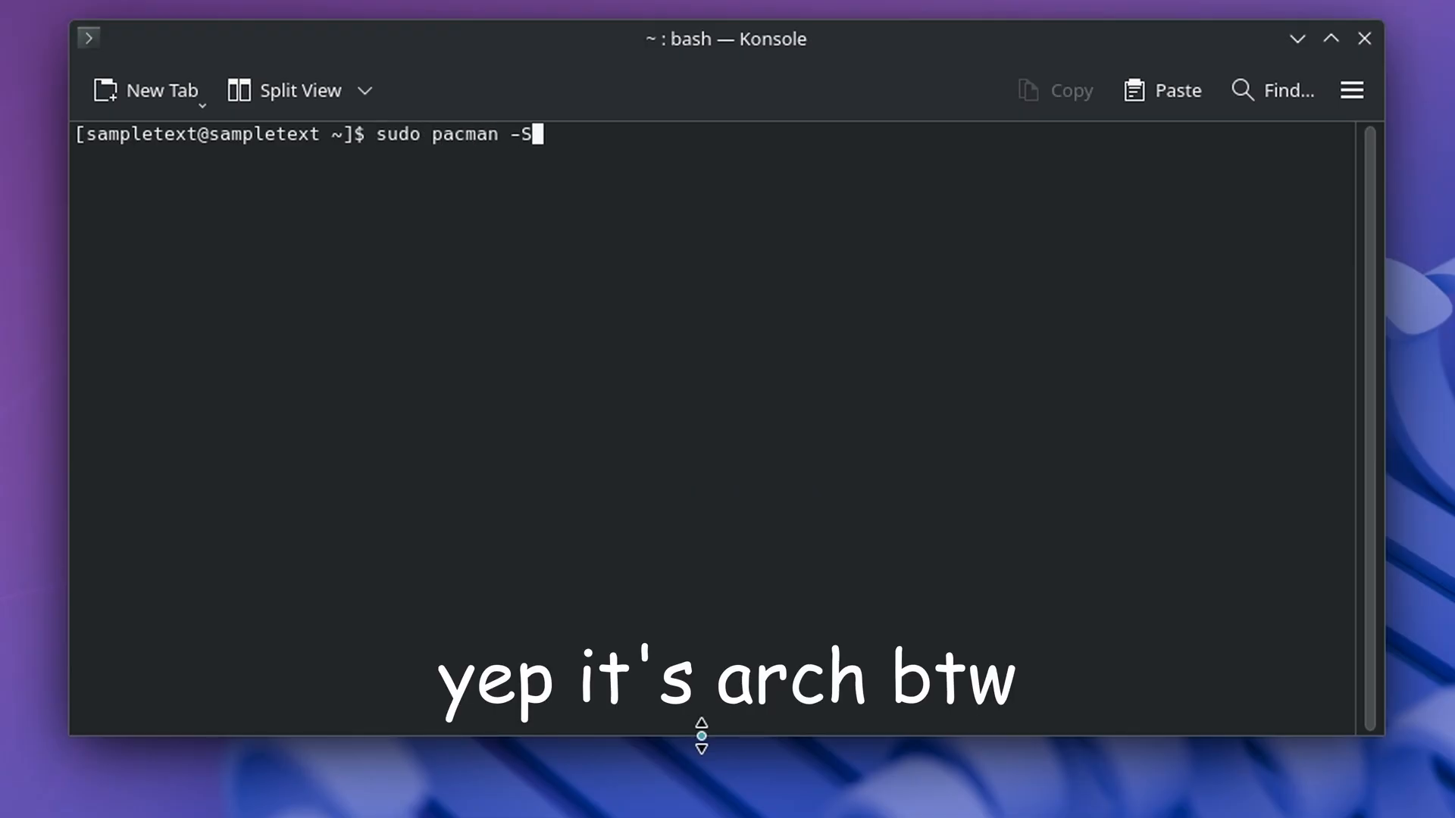
Enter the sudo pacman -S android-tools install command in Konsole.
text(android-)
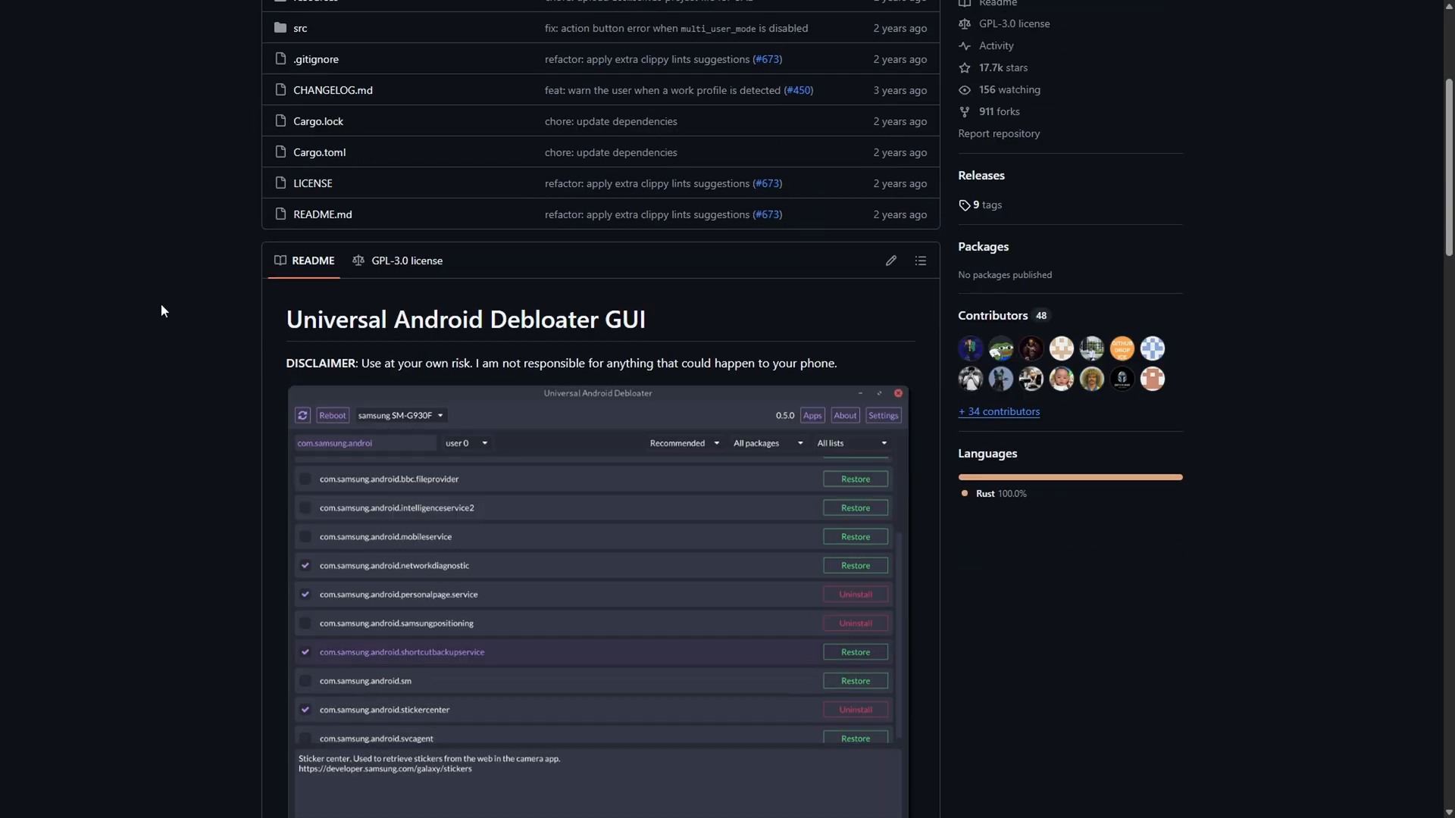
scroll(down, 3)
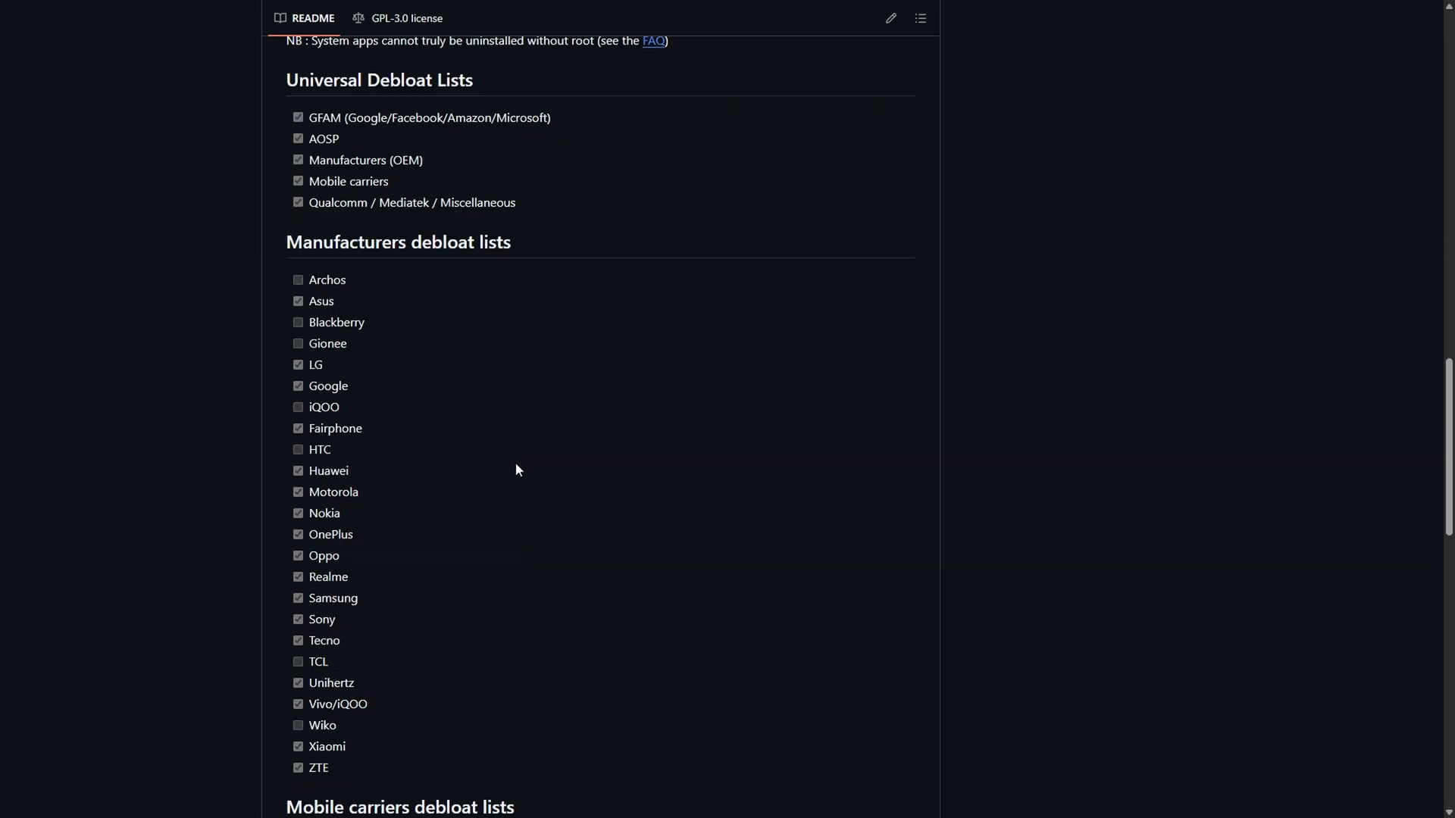
scroll(down, 3)
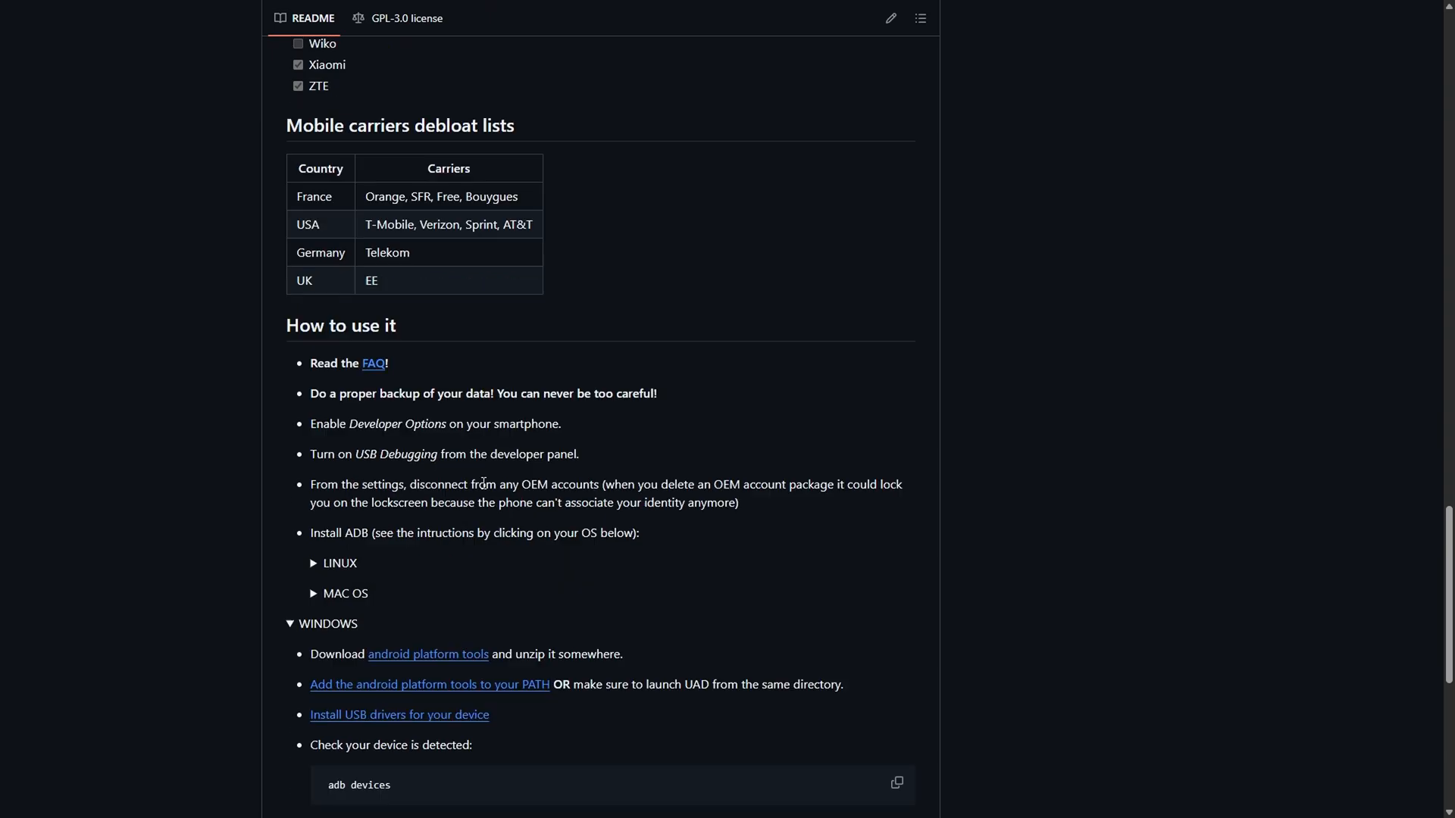
scroll(down, 3)
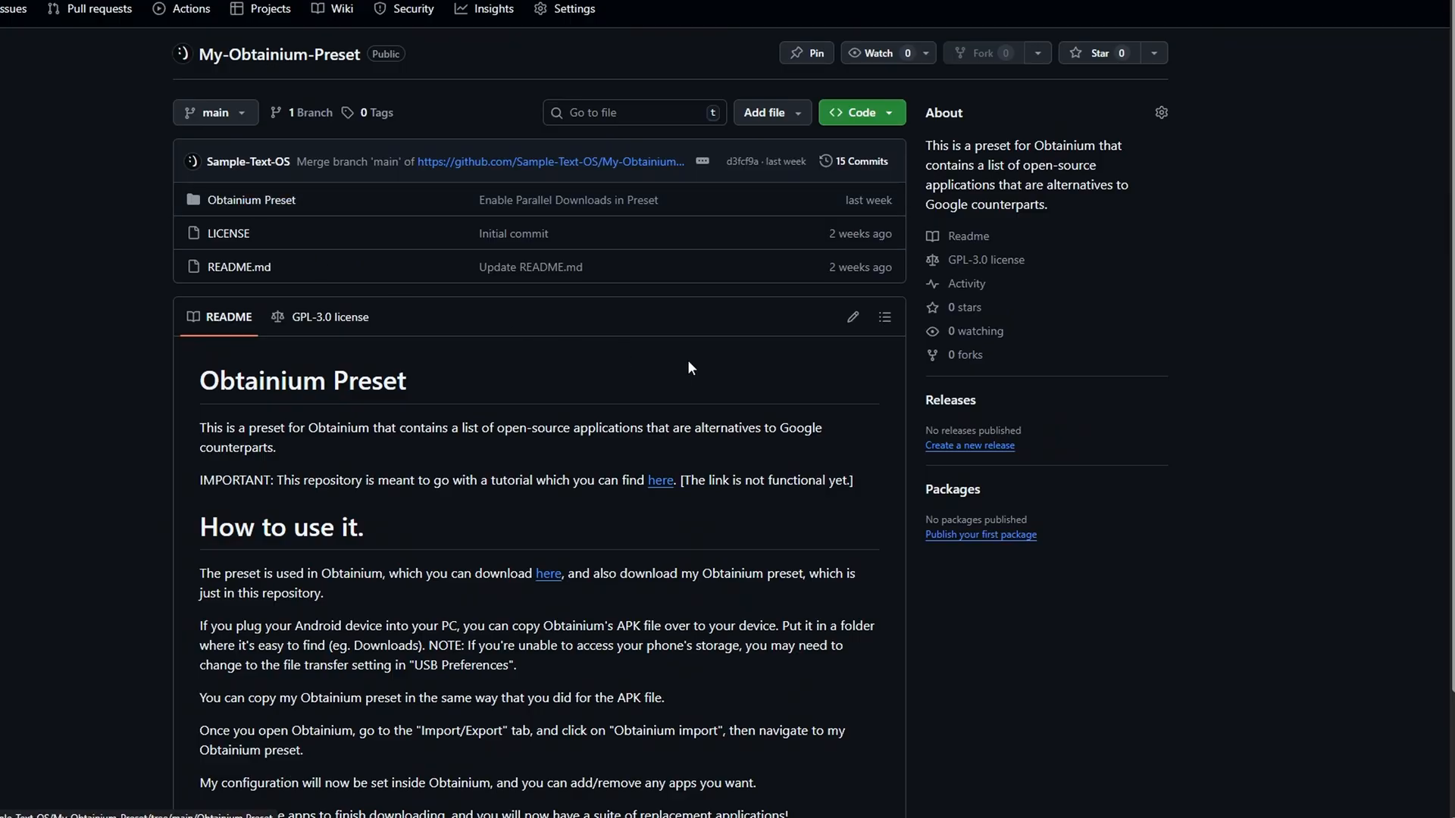
Enter the 'Obtainium Preset' folder of the My-Obtainium-Preset repository.
click(250, 200)
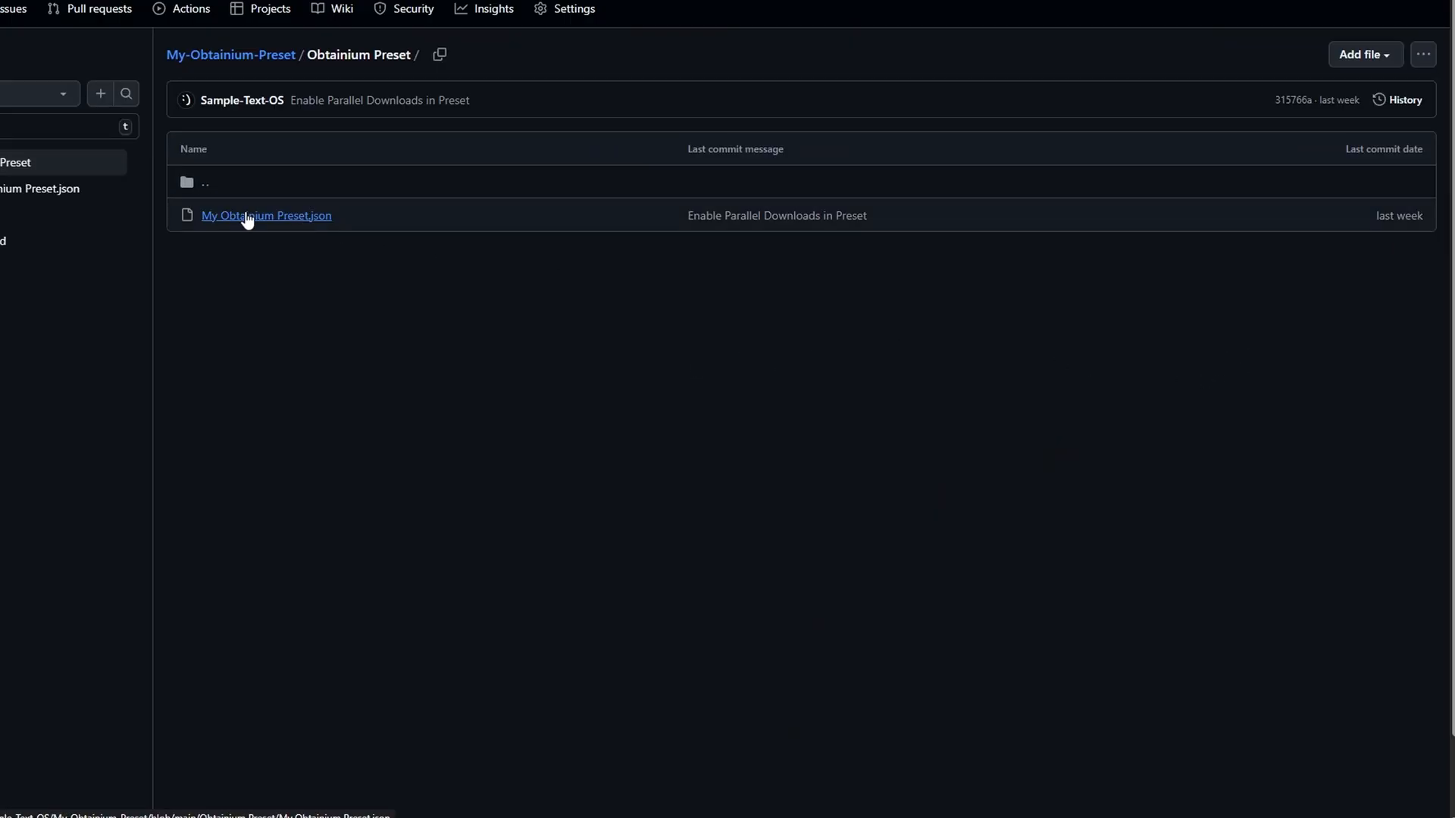